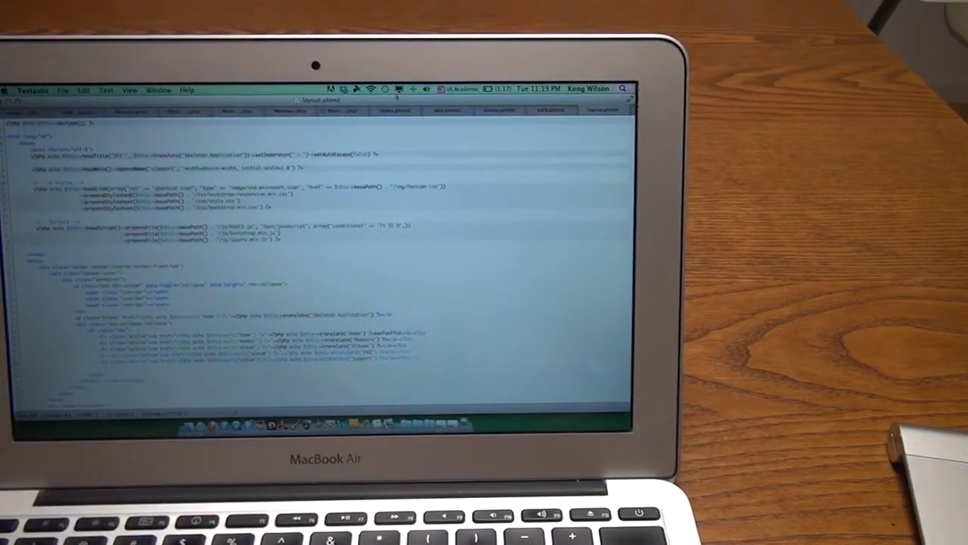
Show the menu bar's Bluetooth device list, including unnamed device 00-06-f7-c3-d4-9e
left_click(412, 88)
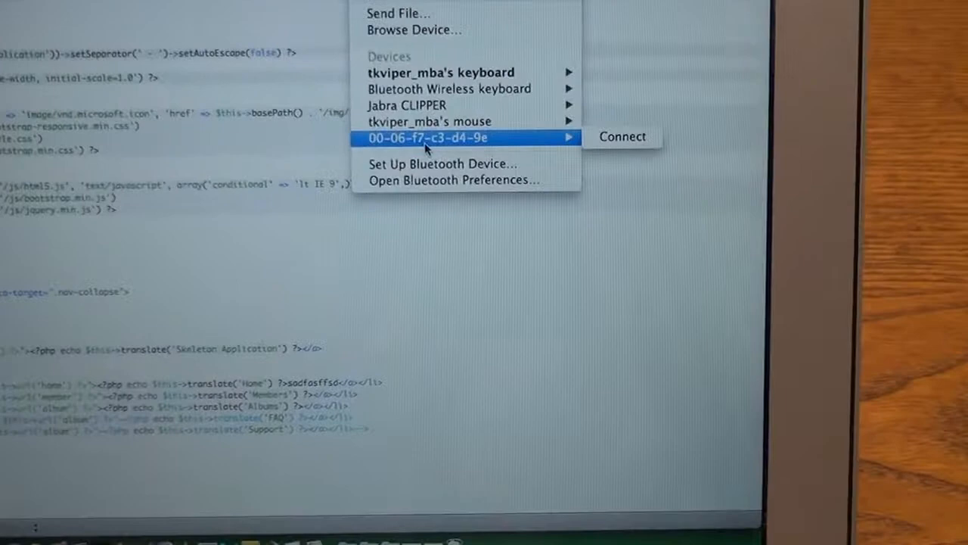
mouse_move(437, 164)
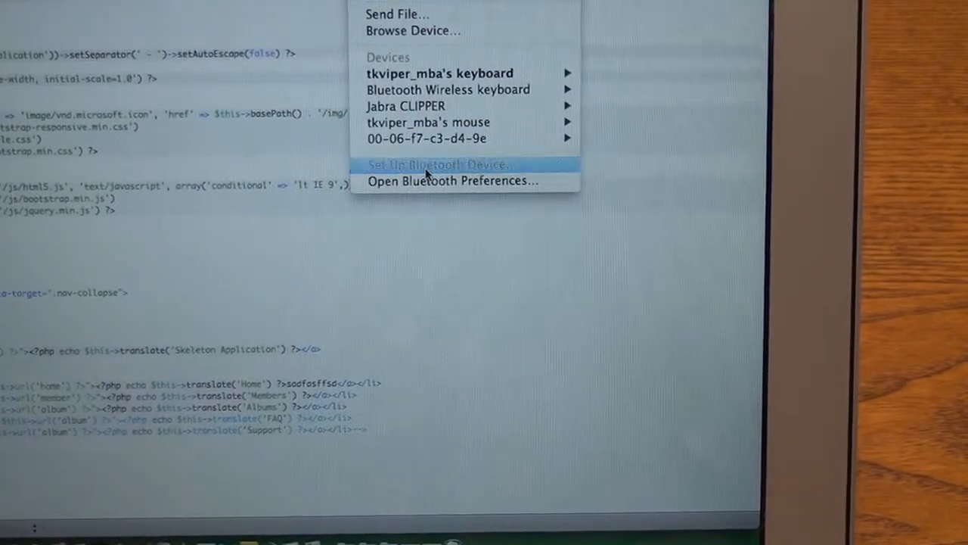
Pair the found Trackpad through Set Up Bluetooth Device, then quit the assistant
left_click(437, 164)
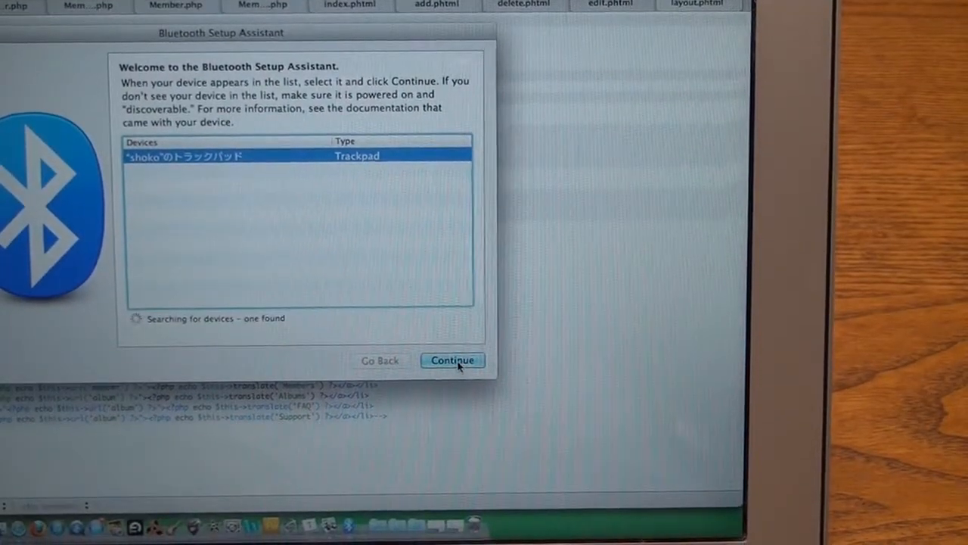
left_click(452, 360)
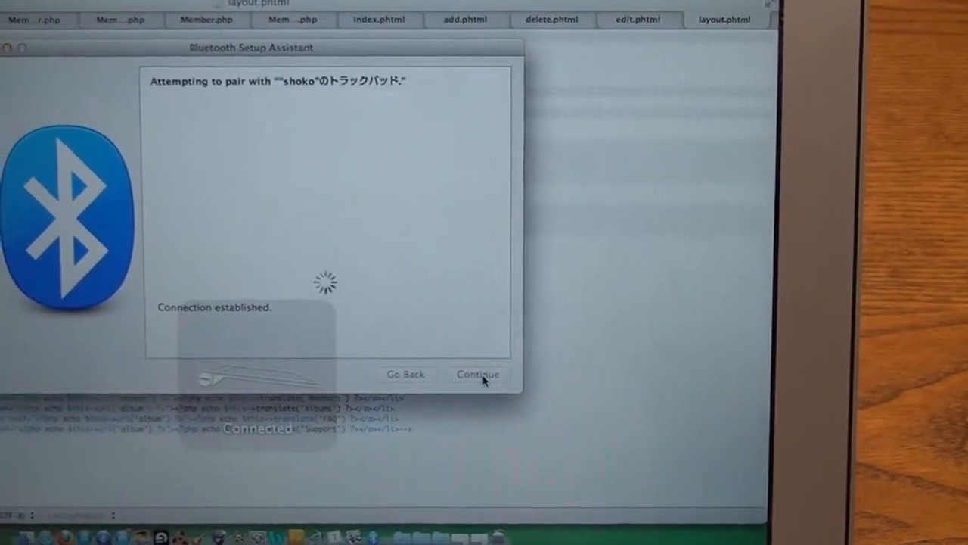
left_click(479, 374)
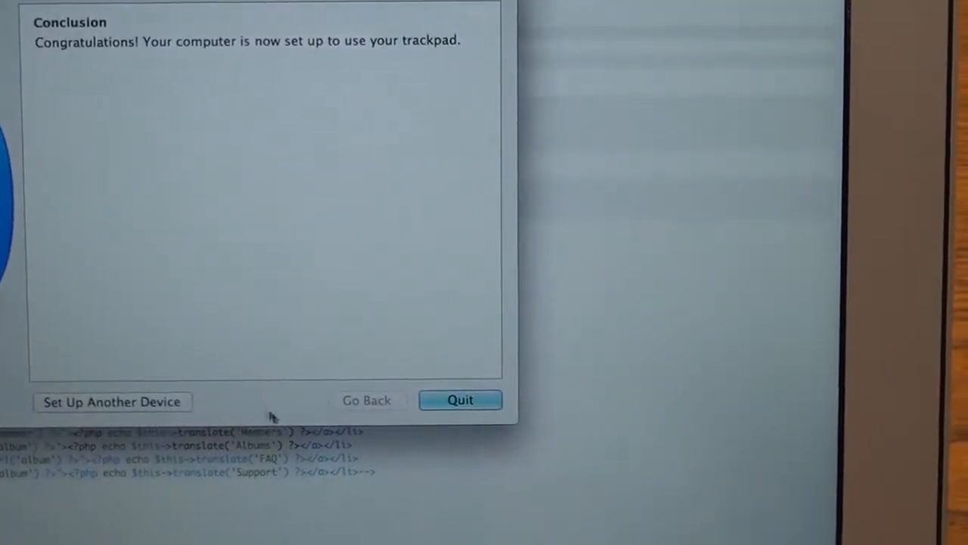
left_click(459, 399)
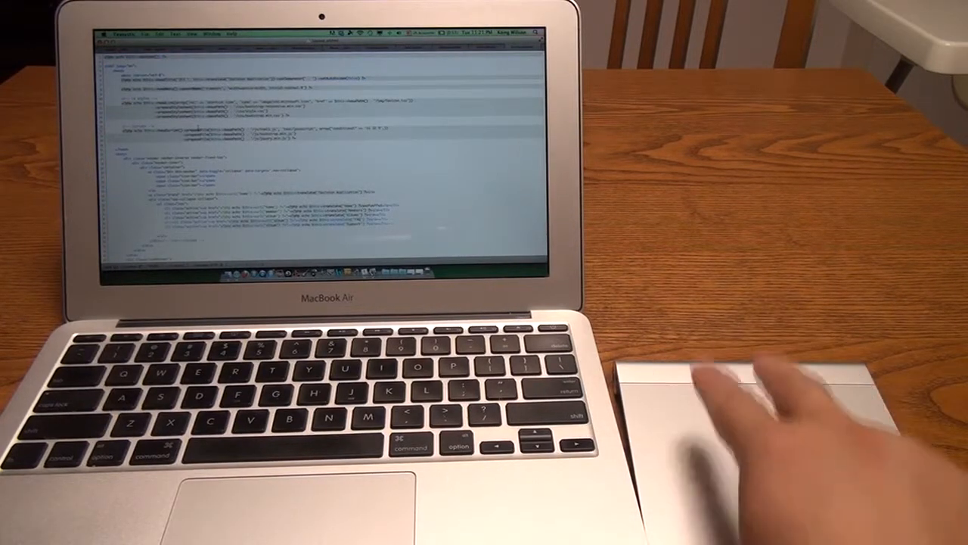
scroll("down", 3)
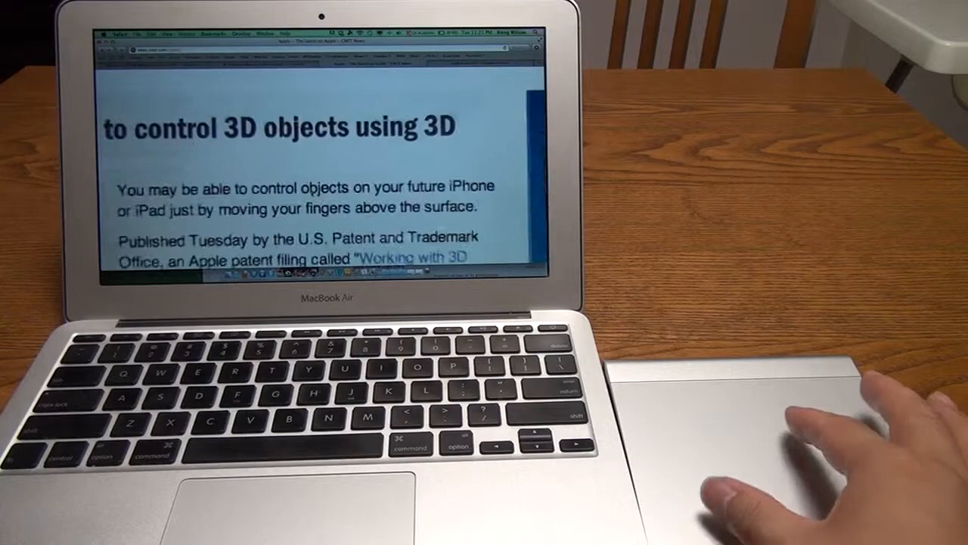
Scroll the Apple 3D objects patent article and smart-zoom into its text
scroll("down", 3)
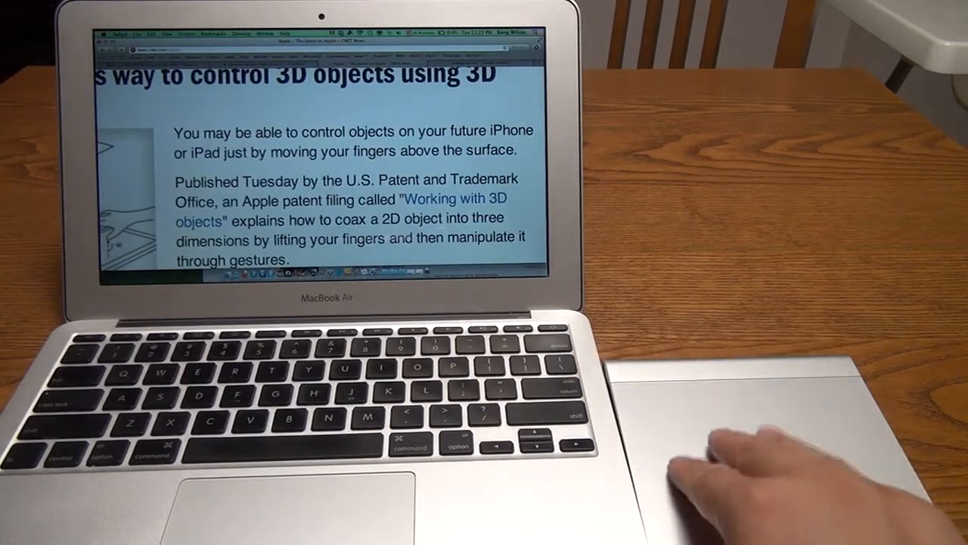
double_click(268, 182)
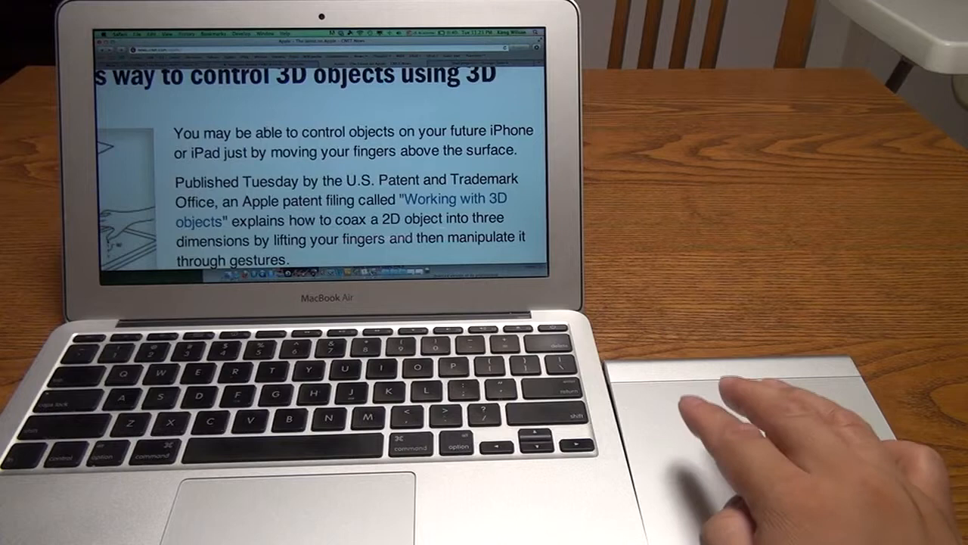
double_click(245, 131)
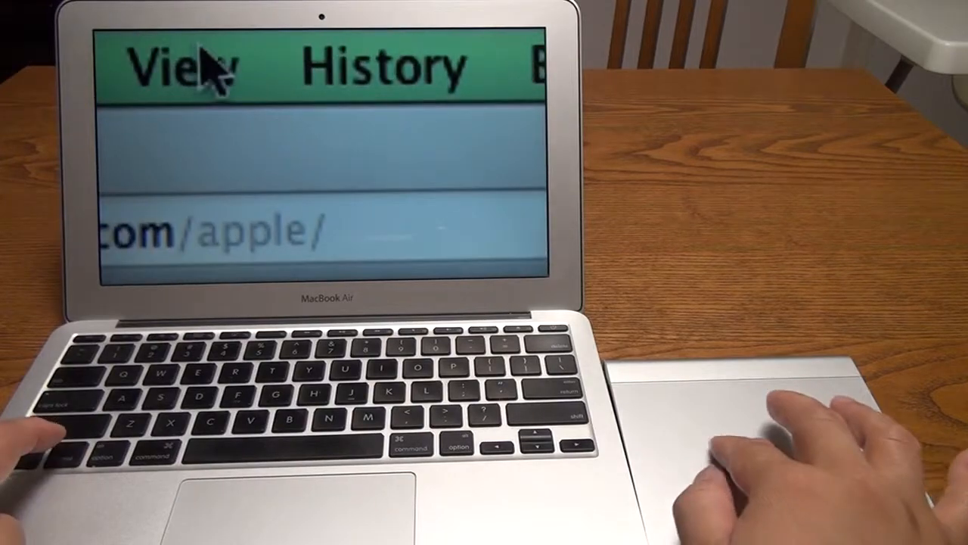
mouse_move(356, 90)
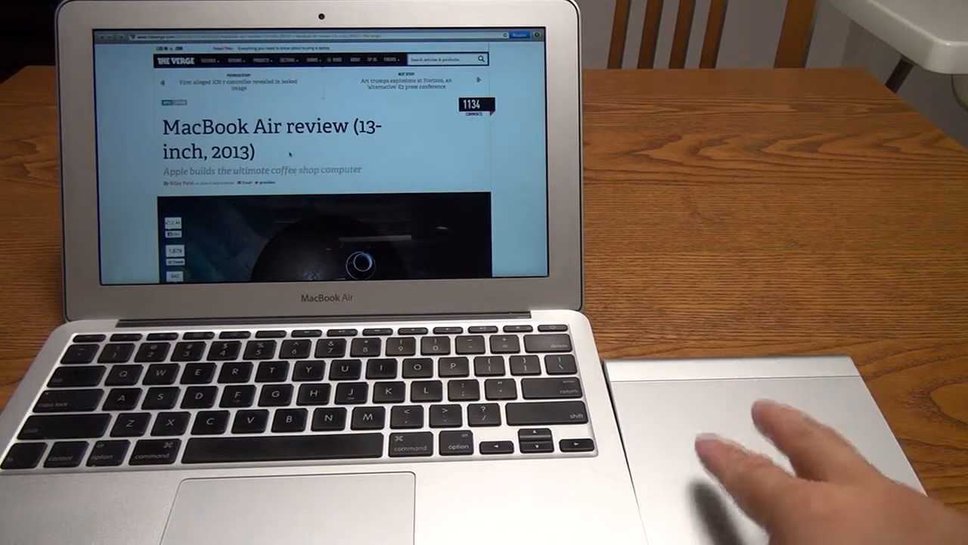
right_click(295, 174)
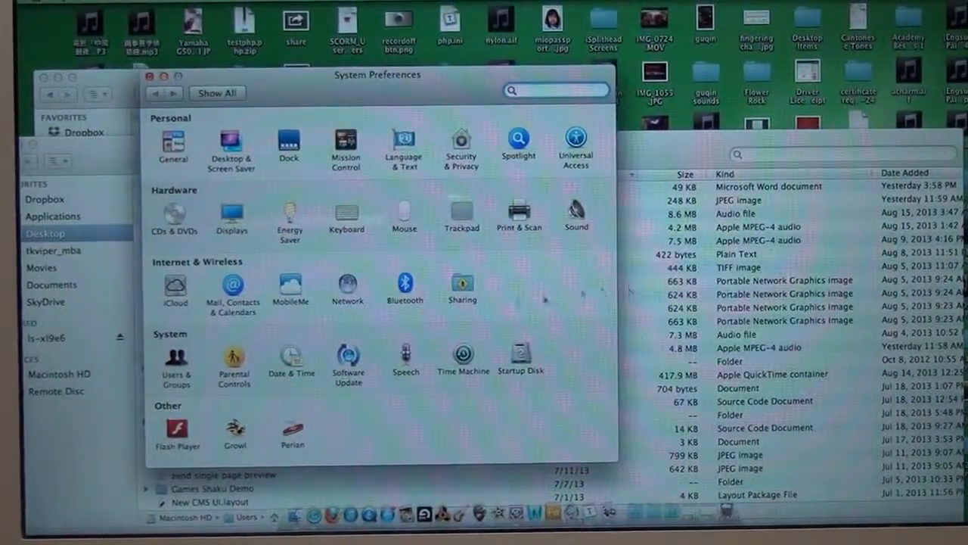
Show the Trackpad pane's Point & Click settings in System Preferences
left_click(462, 212)
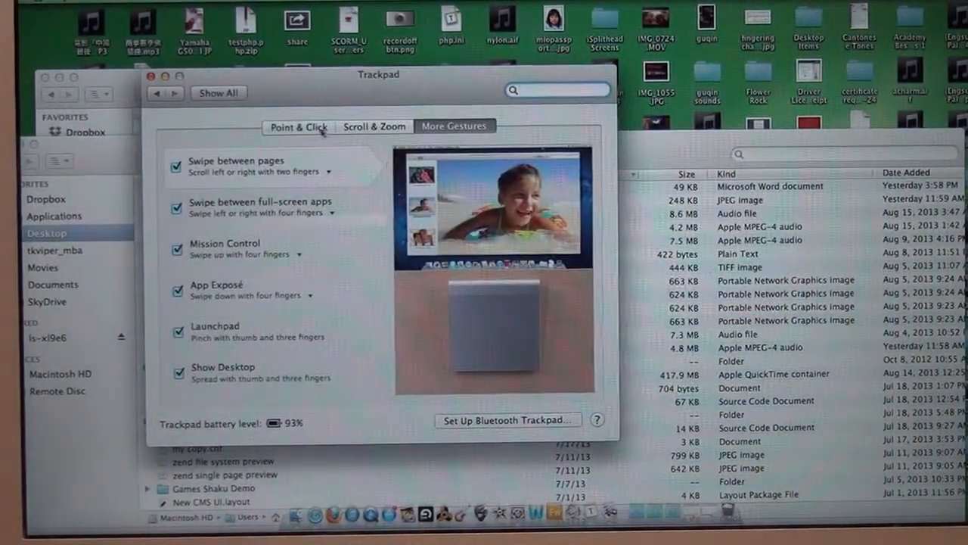
left_click(298, 126)
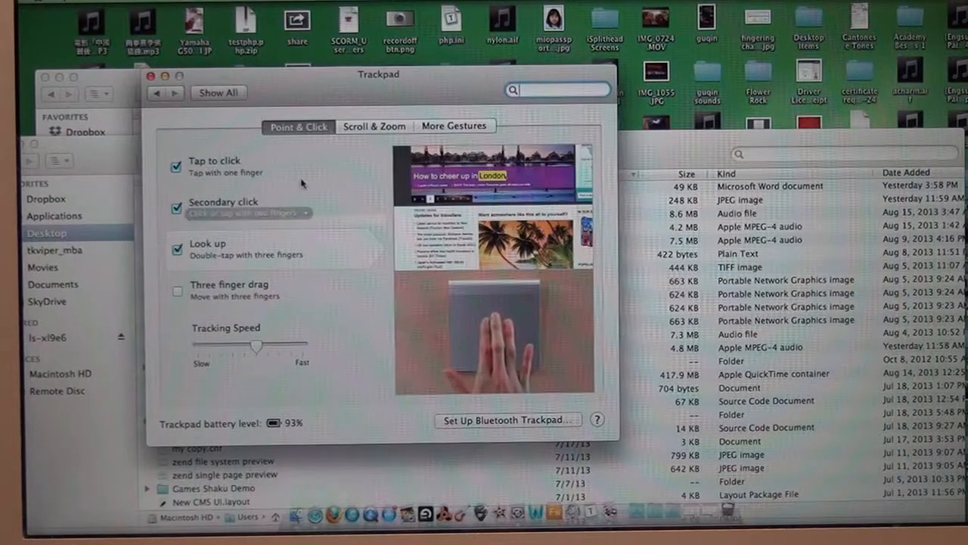
Review the Scroll & Zoom and More Gestures tabs, then return to Show All
left_click(373, 126)
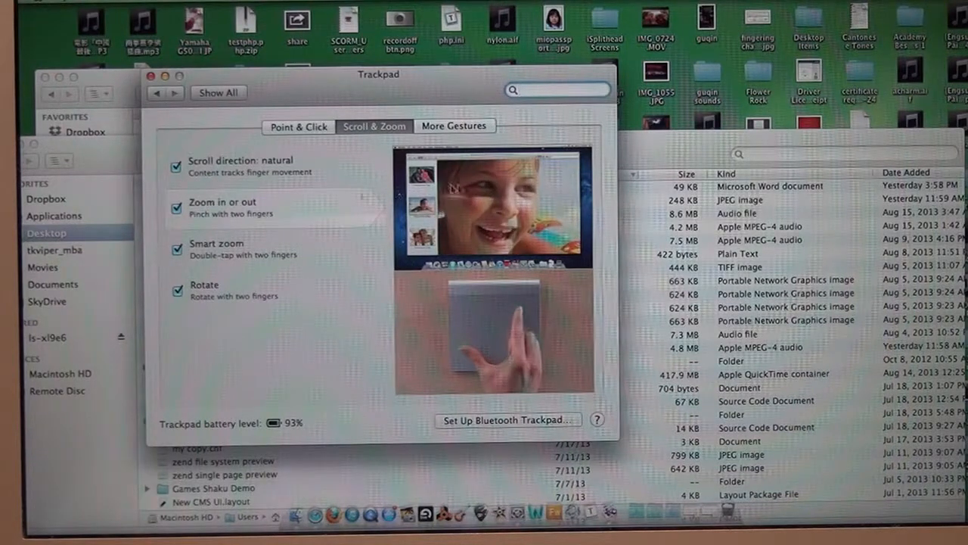
left_click(454, 125)
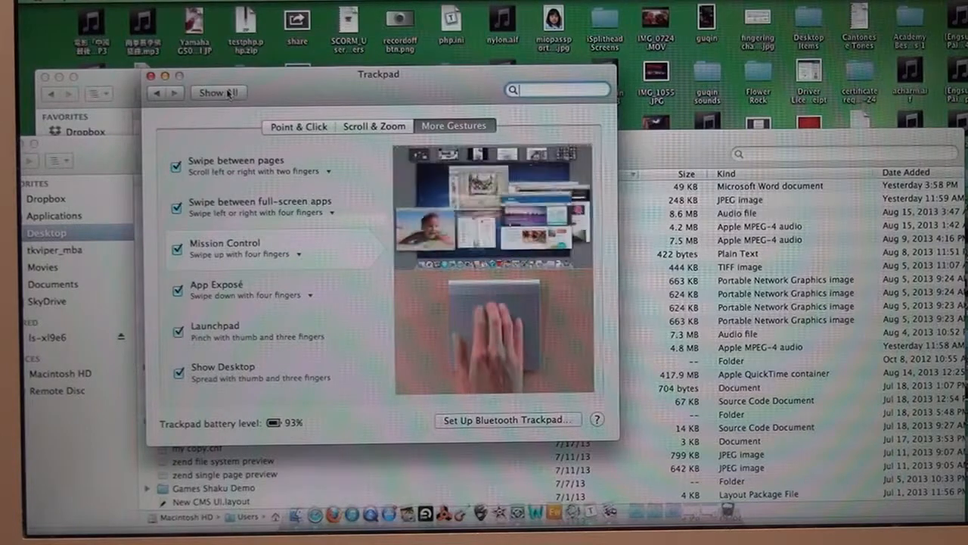
left_click(217, 93)
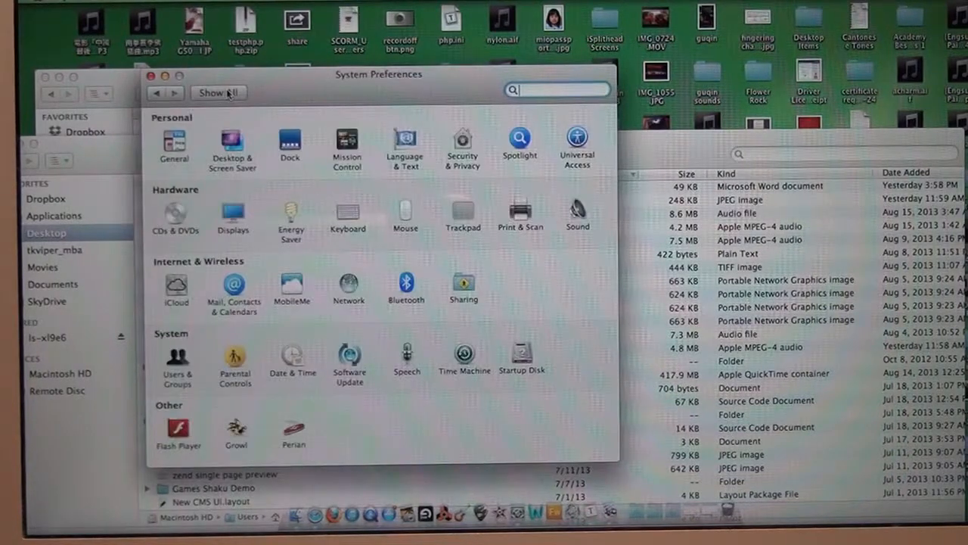